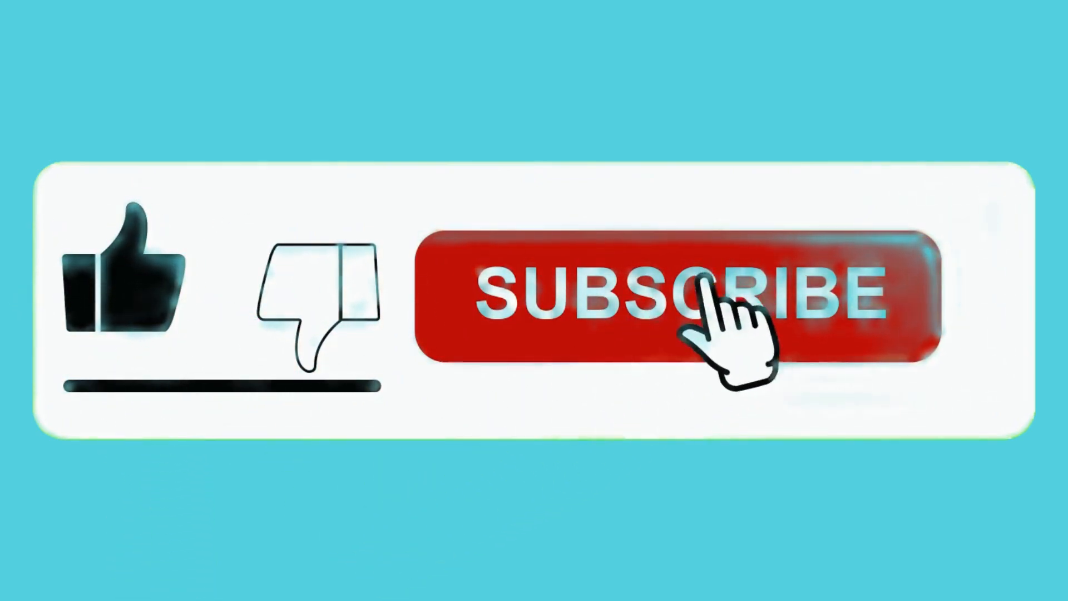
Play the outro until the hand taps SUBSCRIBE, which becomes a dark SUBSCRIBED button with a bell
{"action": "left_click", "coordinate": [674, 296]}
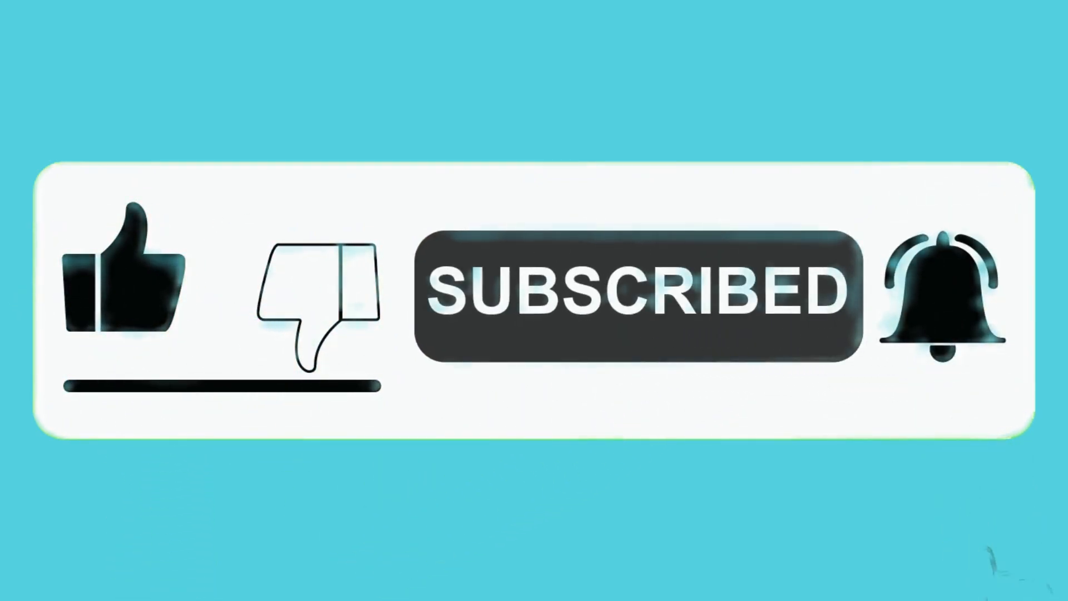